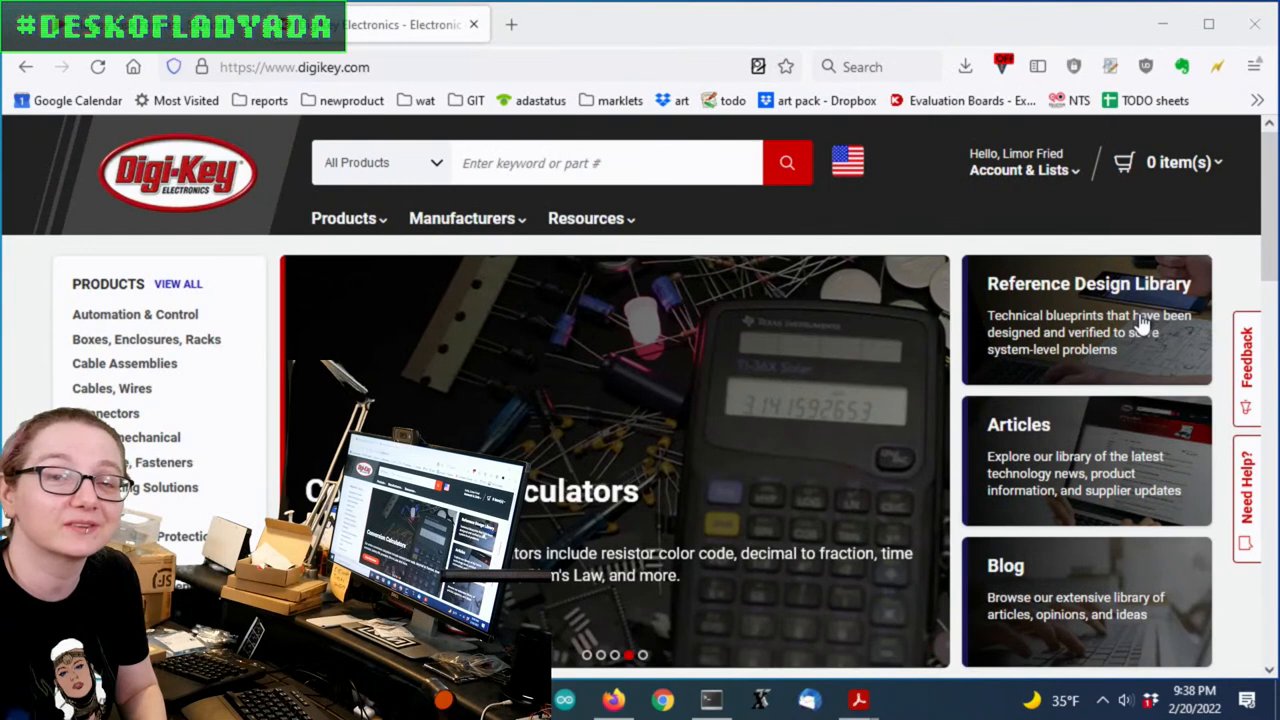
Search Digi-Key for 'lcd driver' and view the Display, Monitor LCD driver category.
click(596, 162)
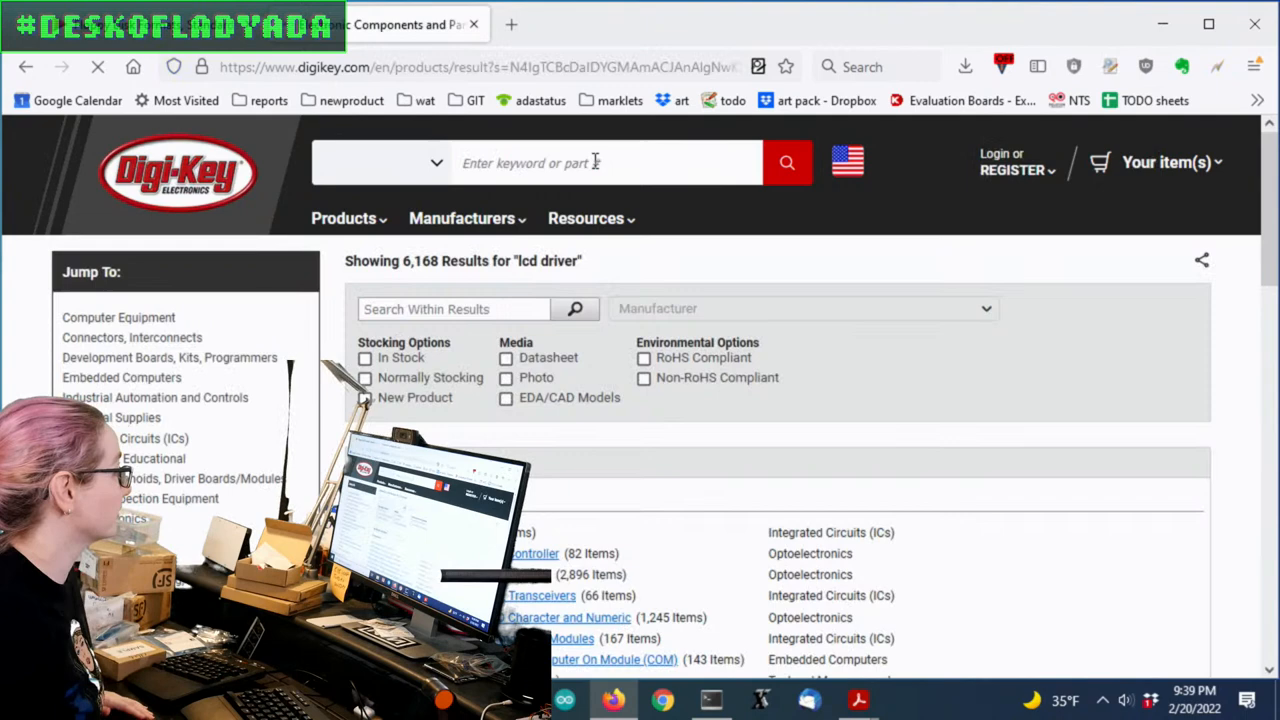
scroll(down, 3)
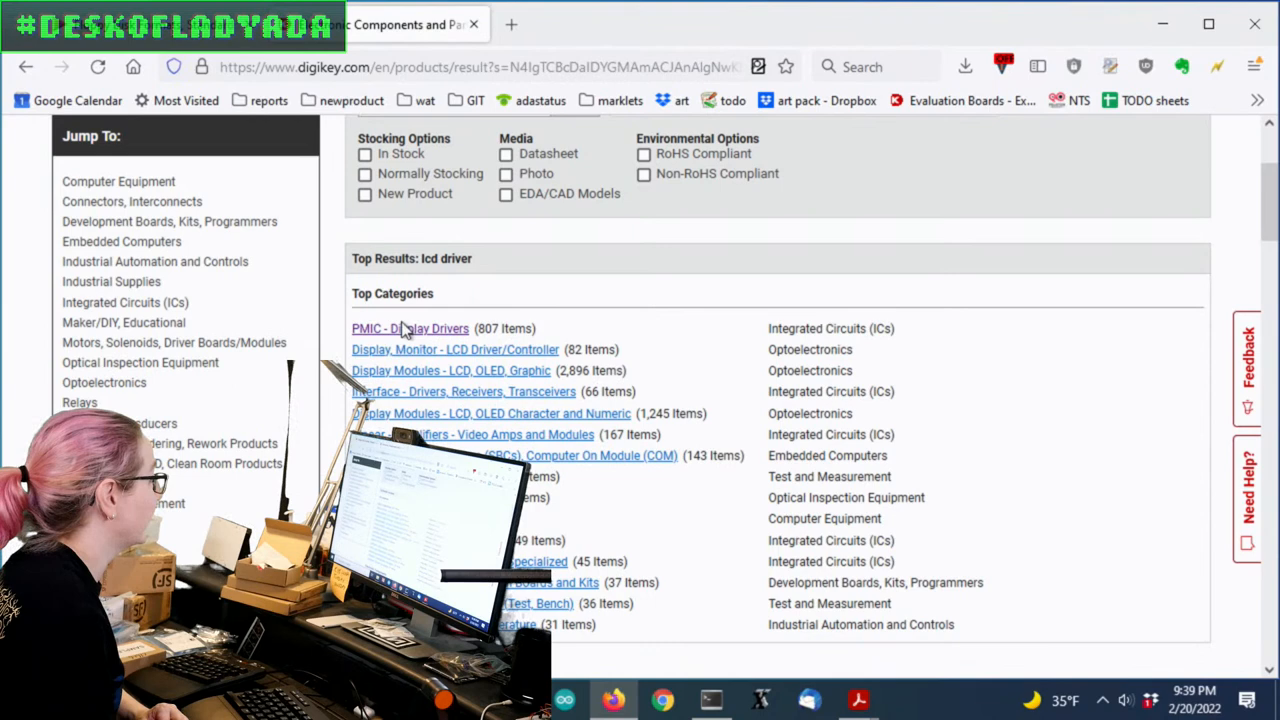
click(456, 348)
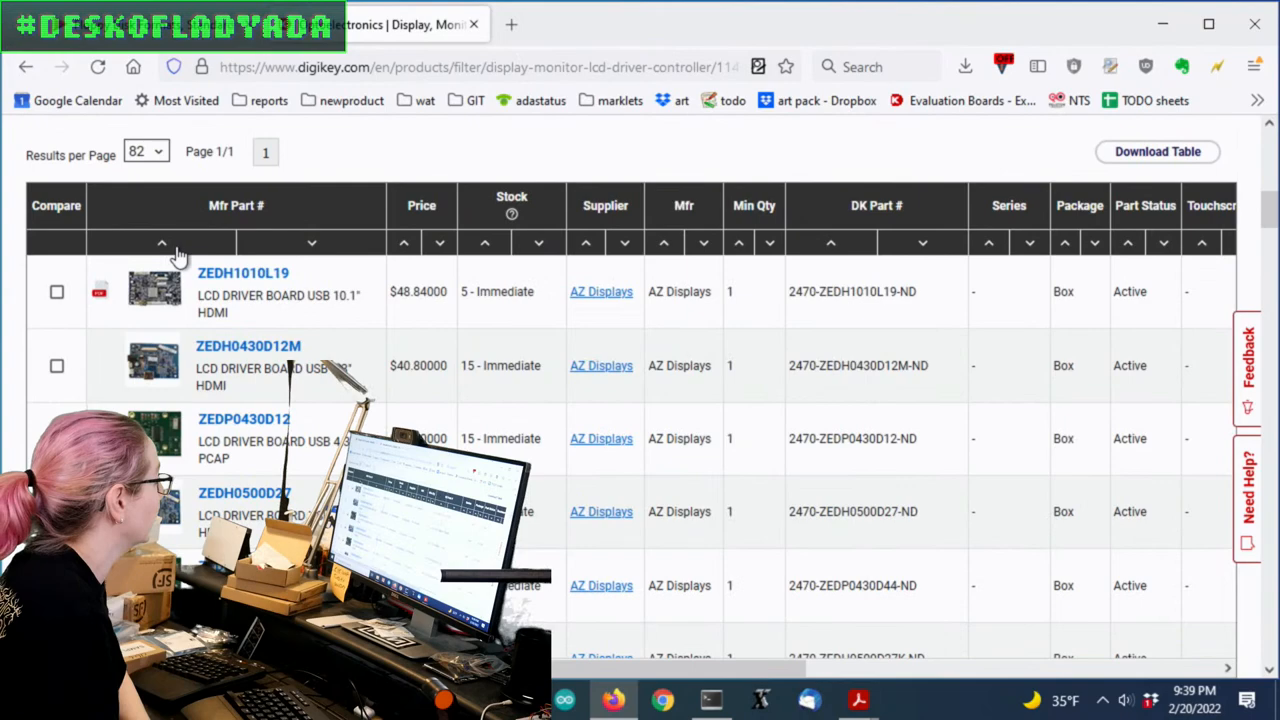
scroll(down, 3)
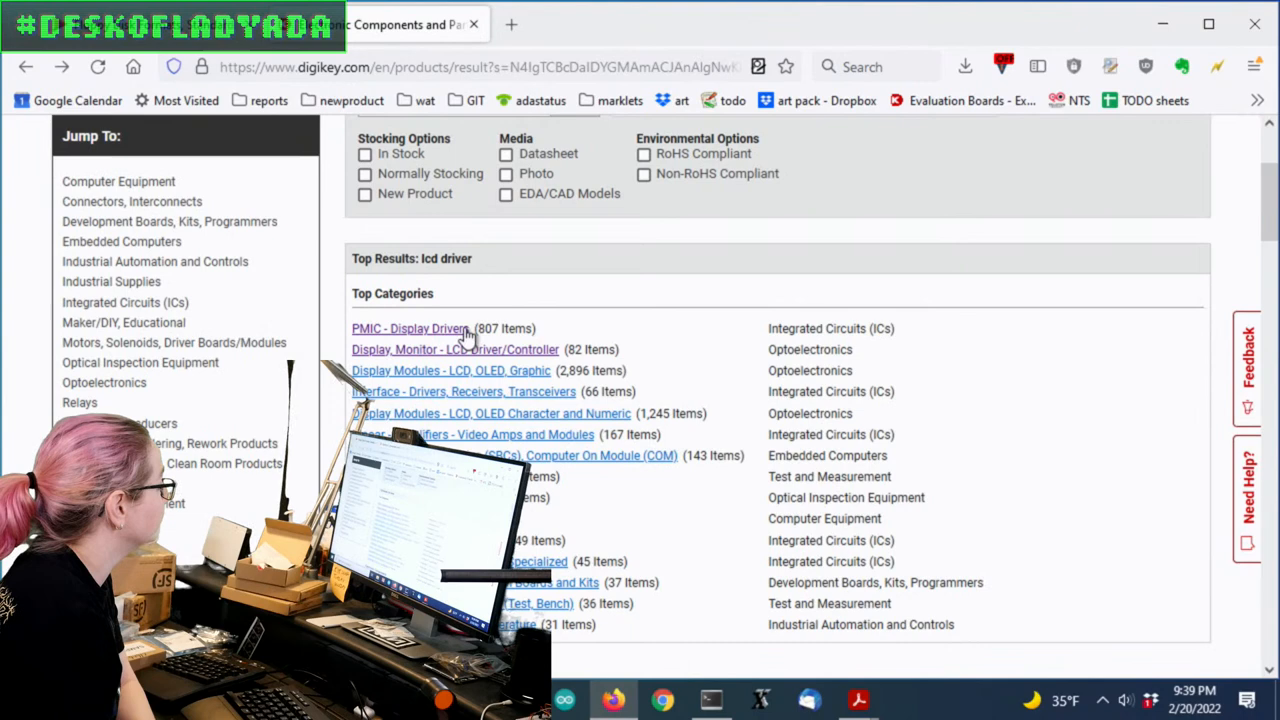
Enter the PMIC - Display Drivers category and choose LCD in the Display Type filter.
click(492, 412)
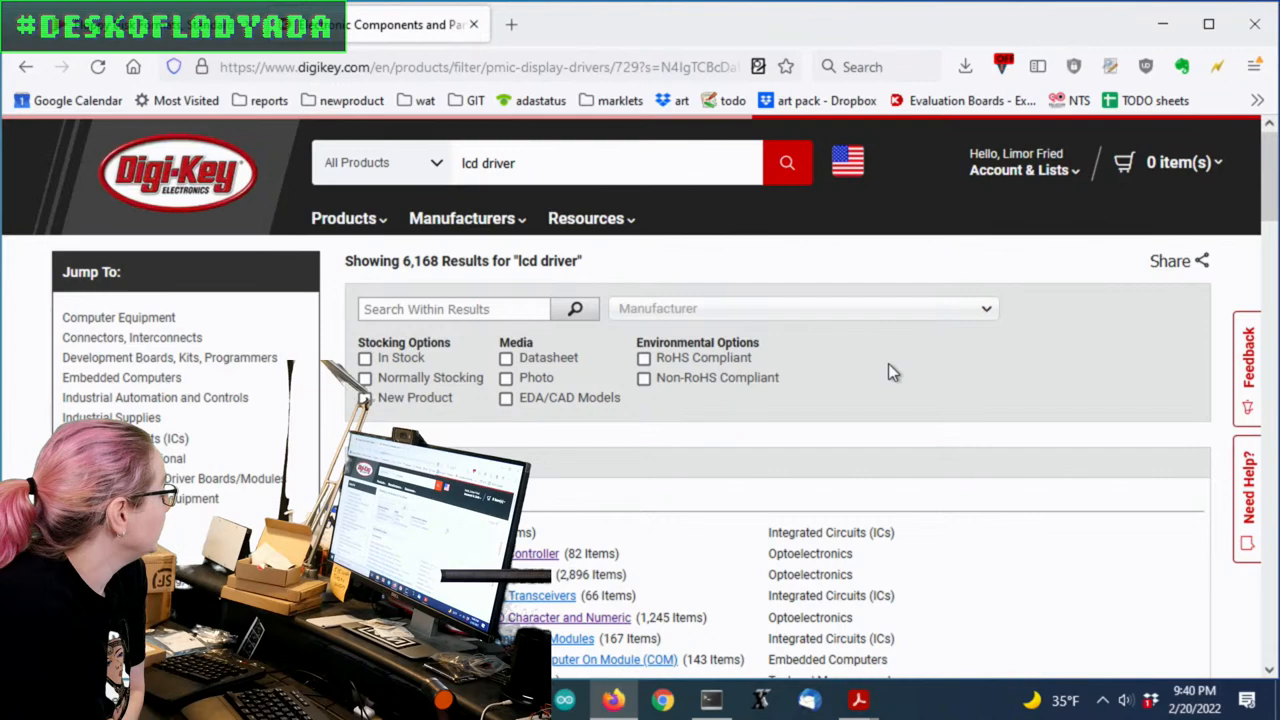
scroll(down, 3)
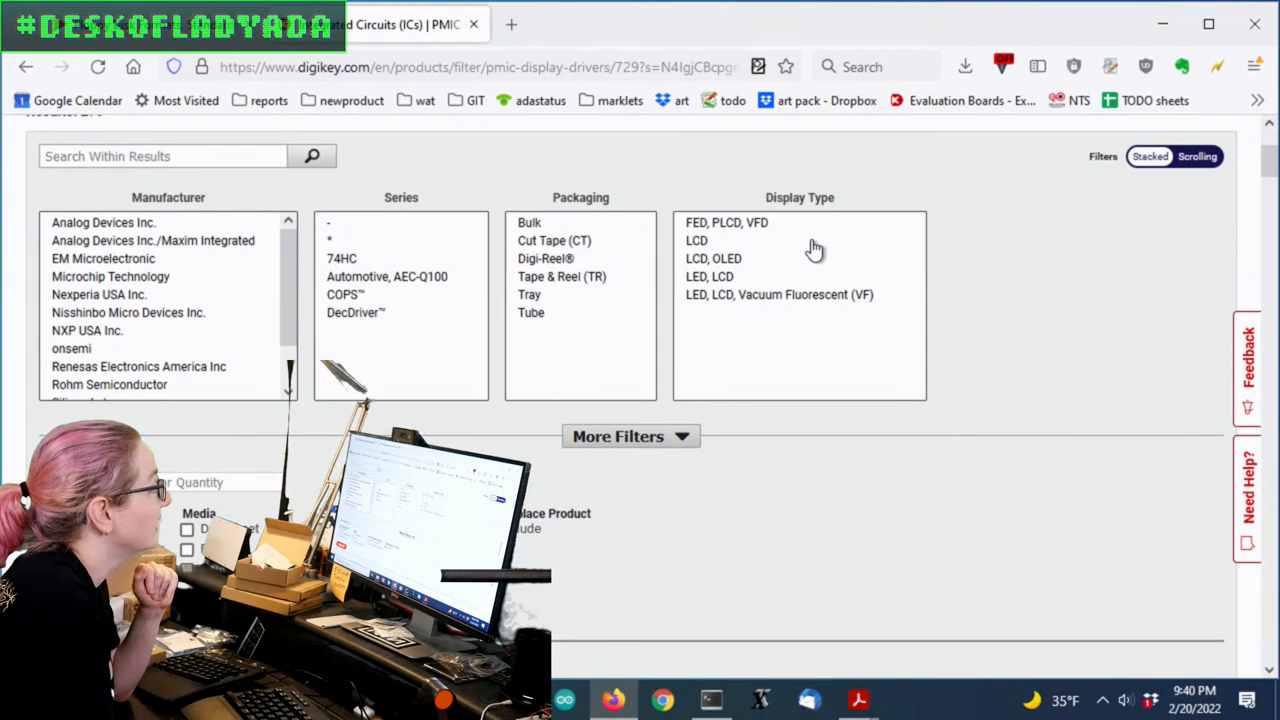
click(696, 240)
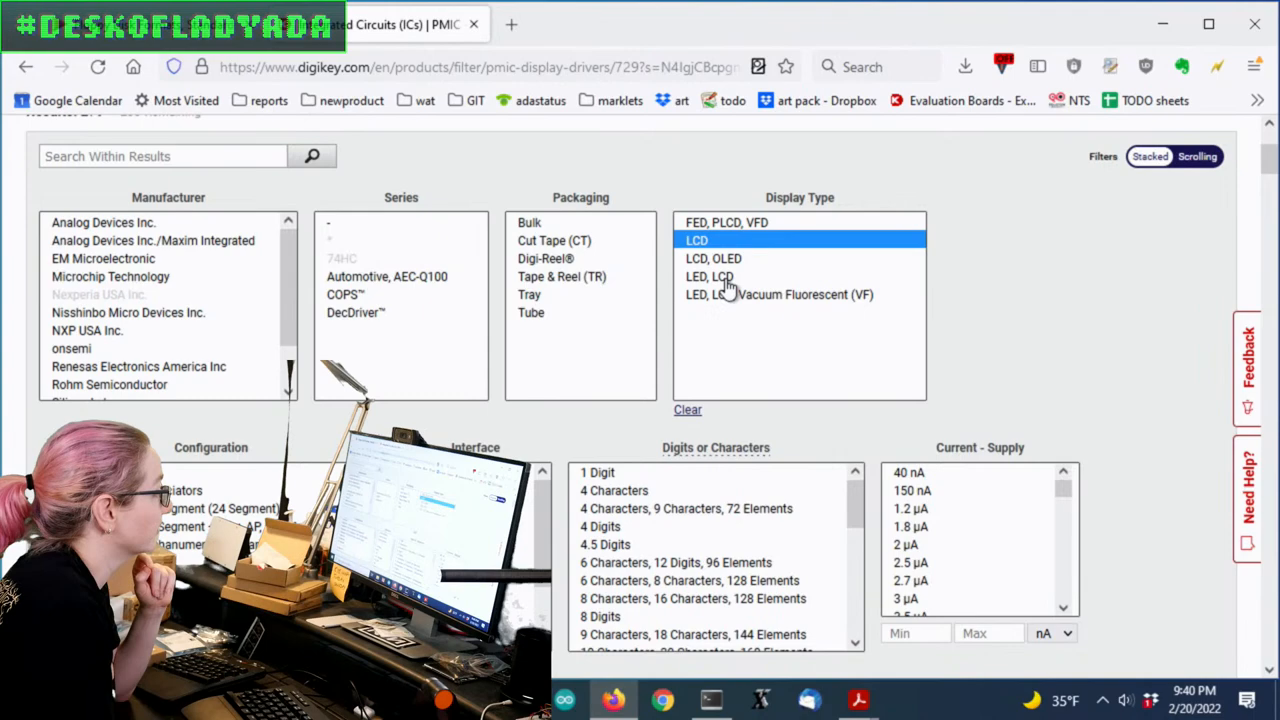
Scroll the LCD-filtered driver results from Rohm, Analog Devices and Texas Instruments.
scroll(down, 3)
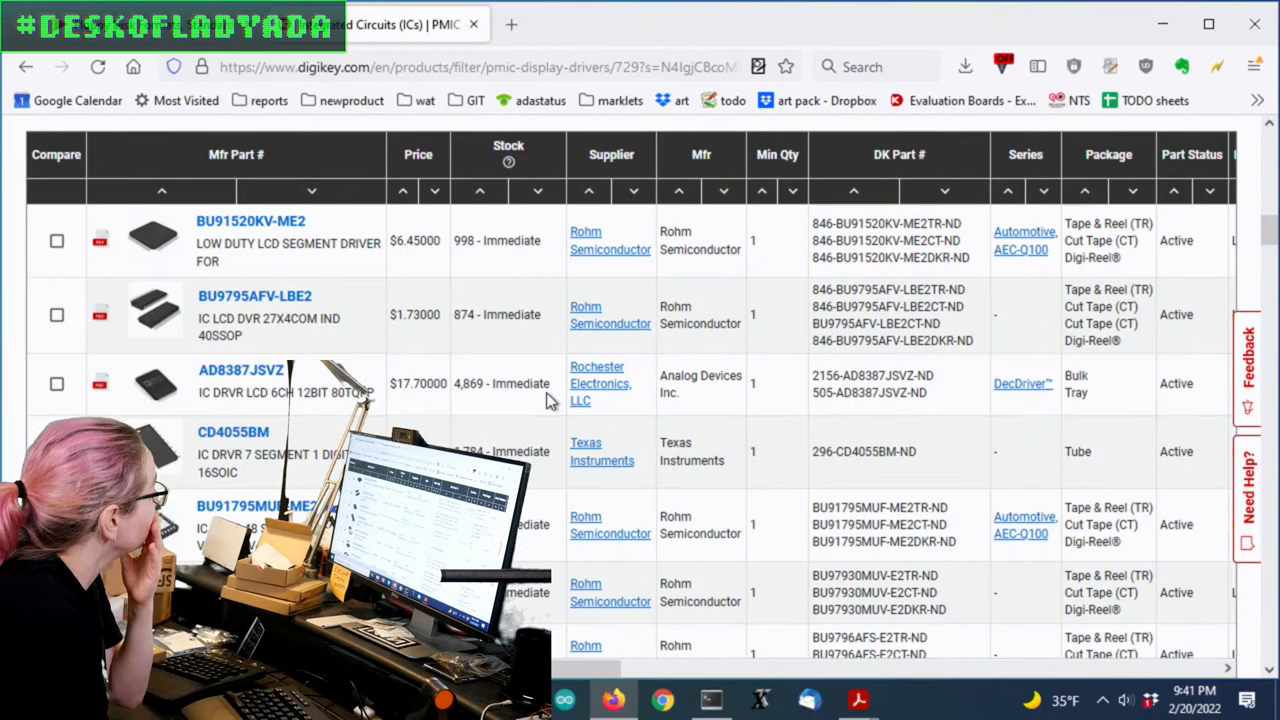
mouse_move(150, 378)
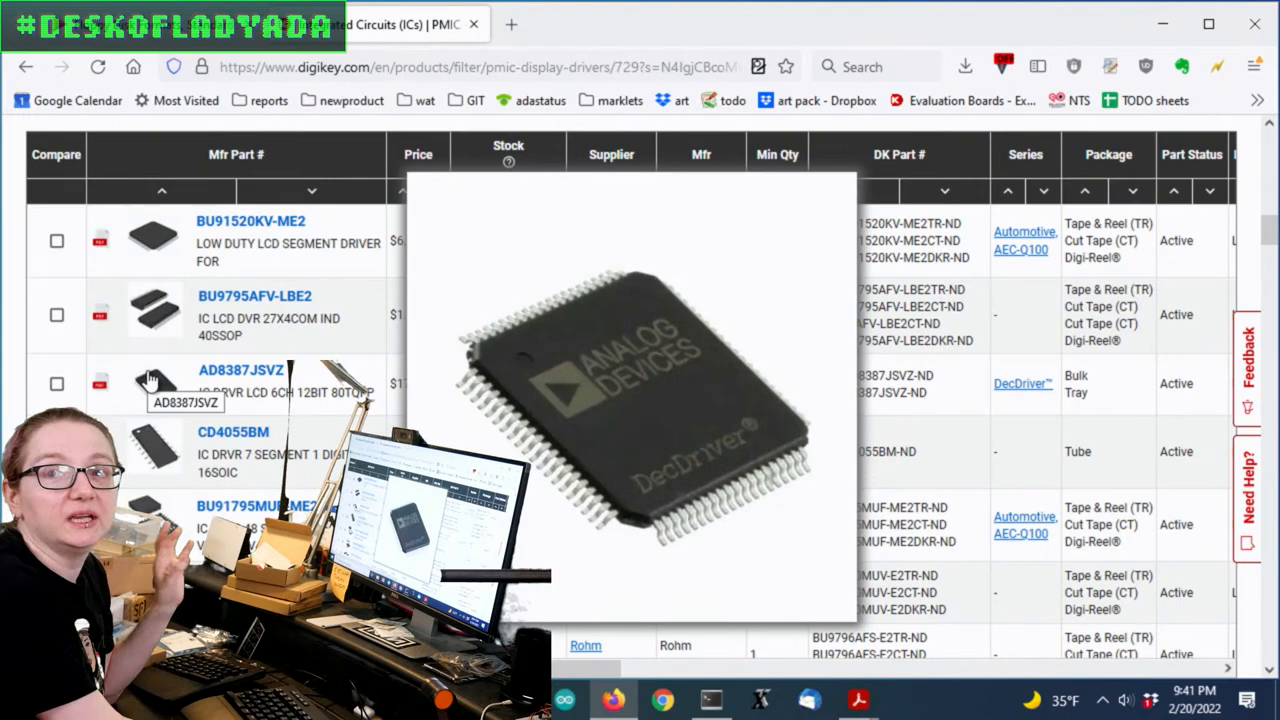
mouse_move(152, 442)
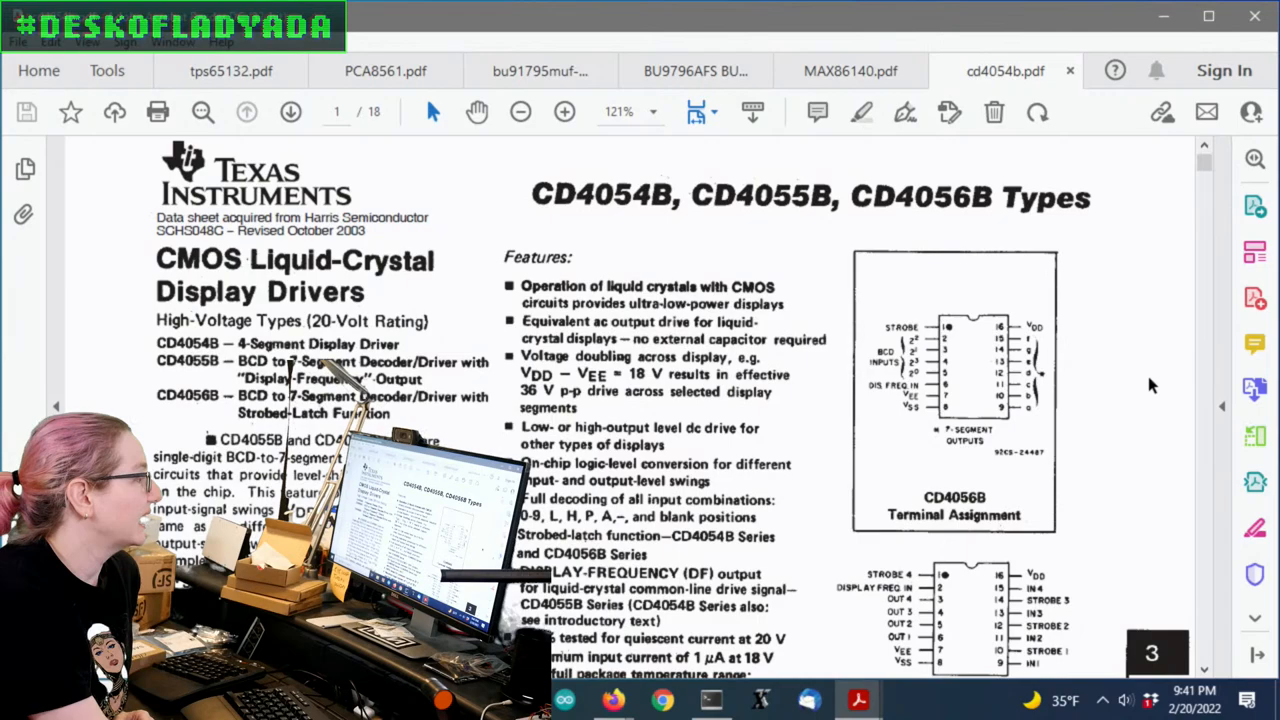
Scroll through the TI CD4054B/CD4055B/CD4056B datasheet in Acrobat.
scroll(down, 3)
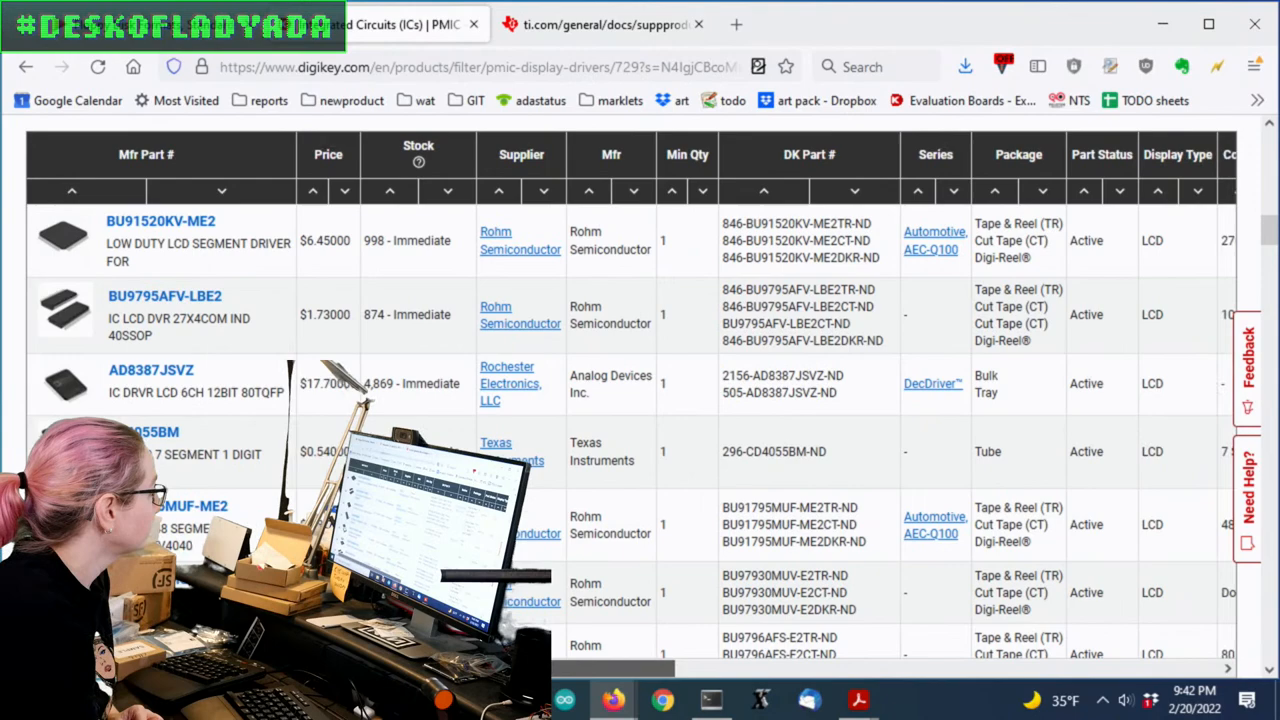
Scroll the results page to the filter panel above the 101-part table.
scroll(right, 3)
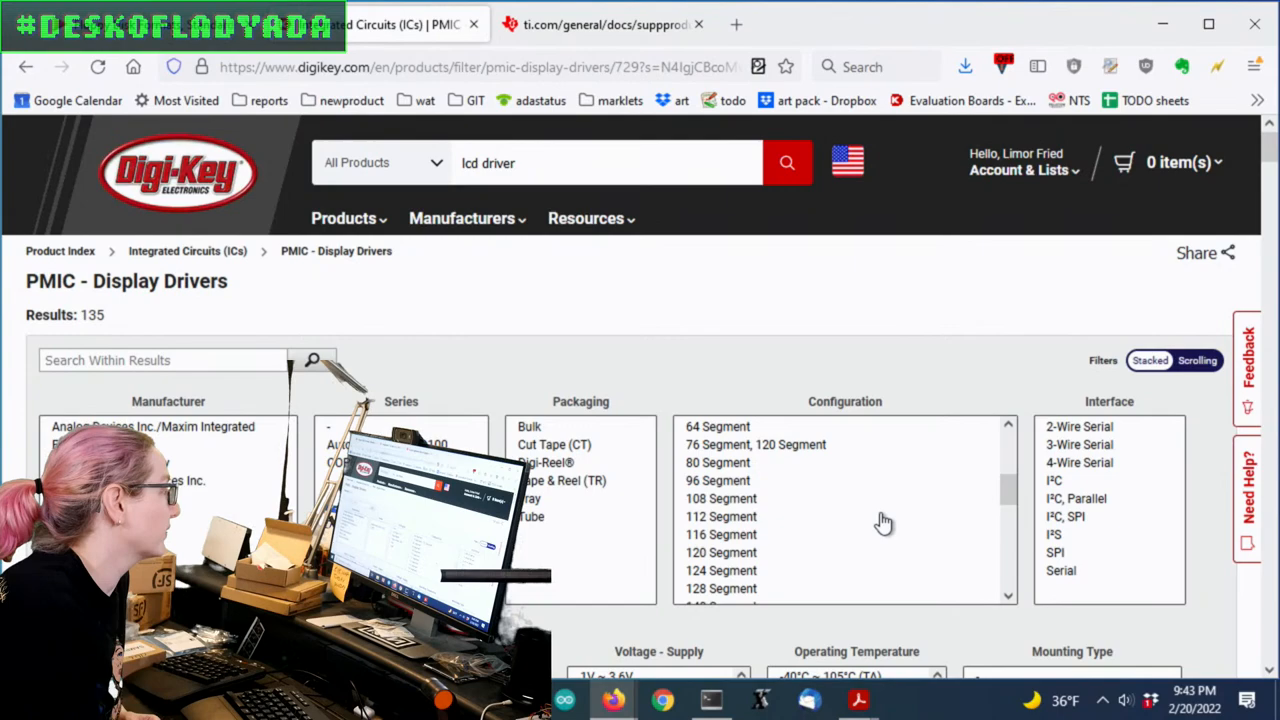
scroll(down, 3)
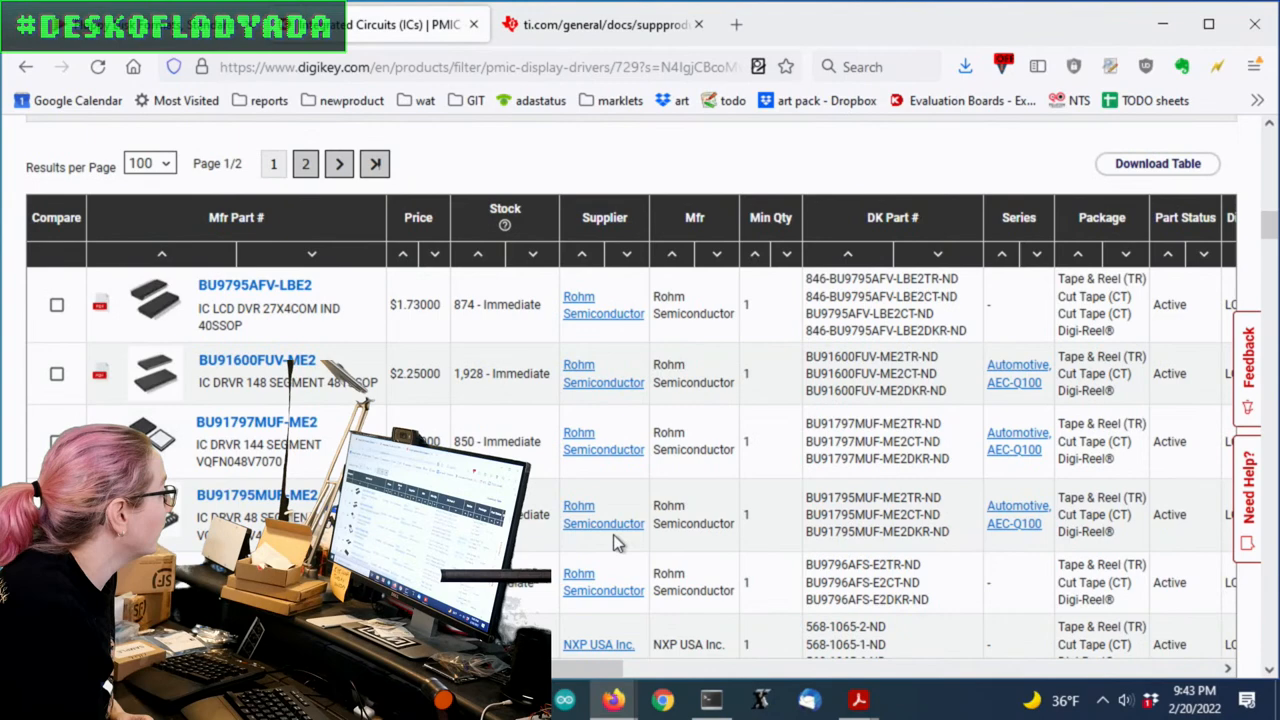
scroll(down, 3)
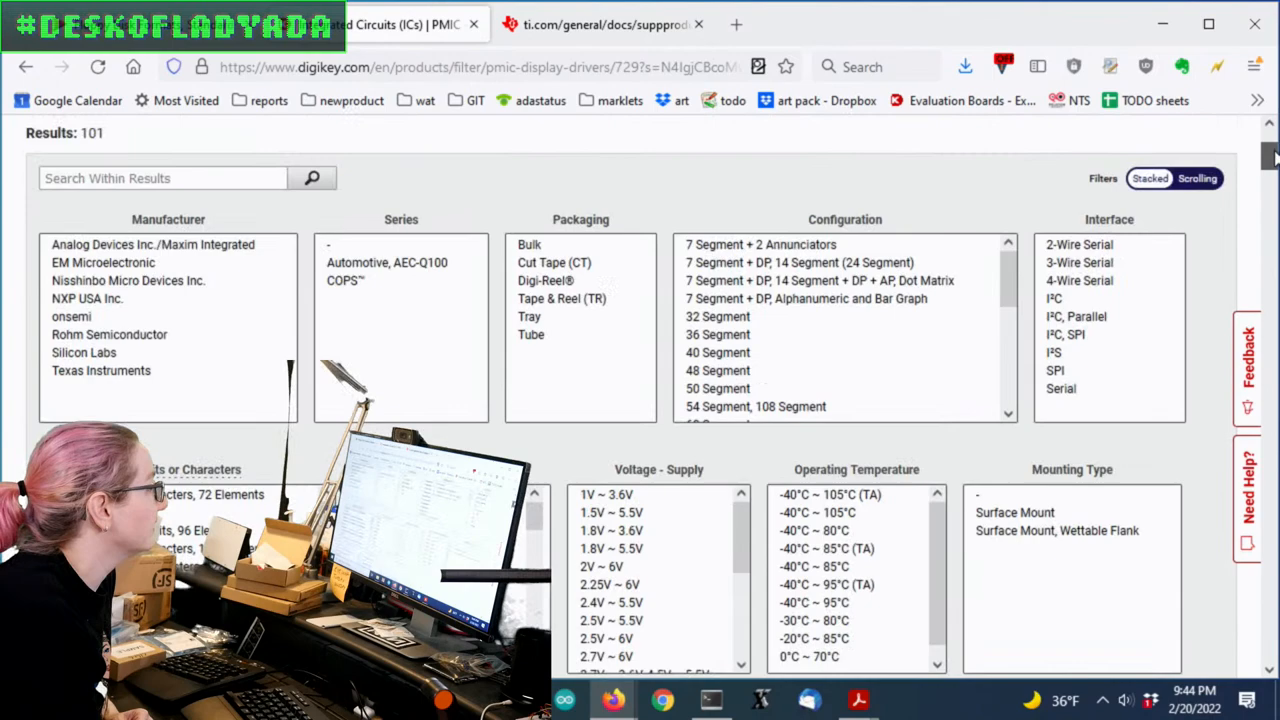
Add I²C to the 2-Wire Serial interface filter, leaving 27 results.
scroll(down, 3)
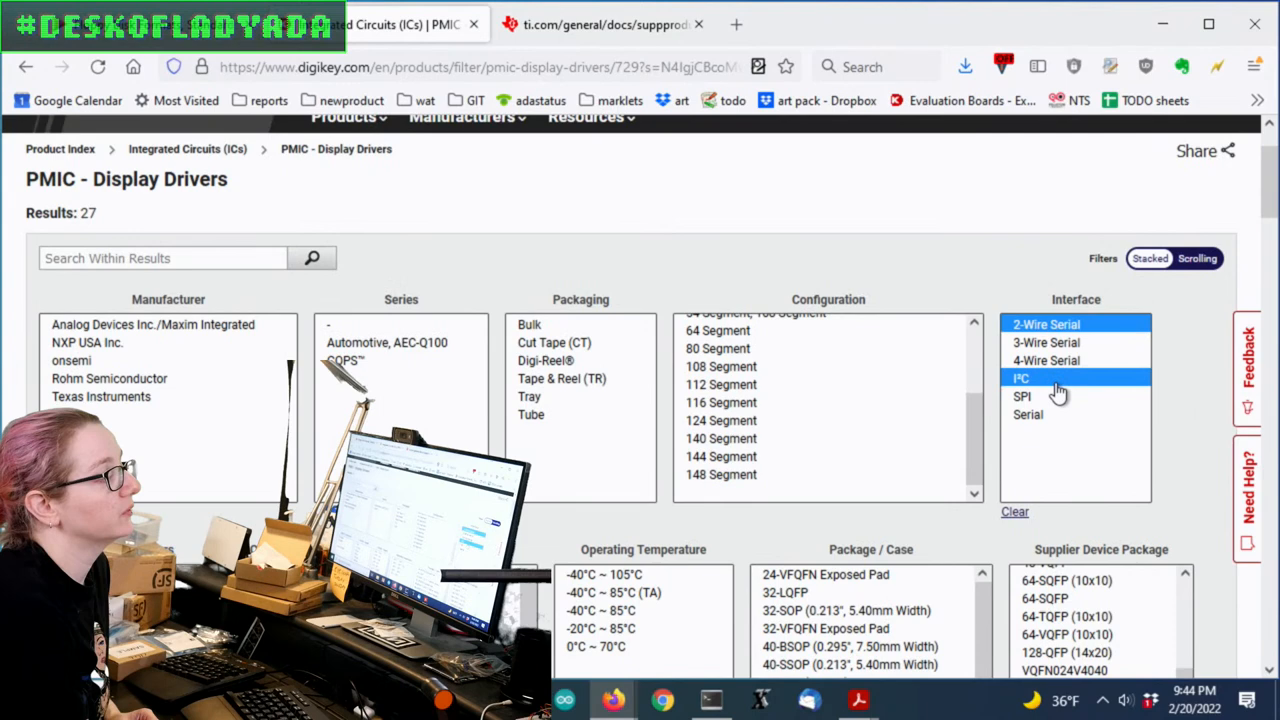
click(1022, 376)
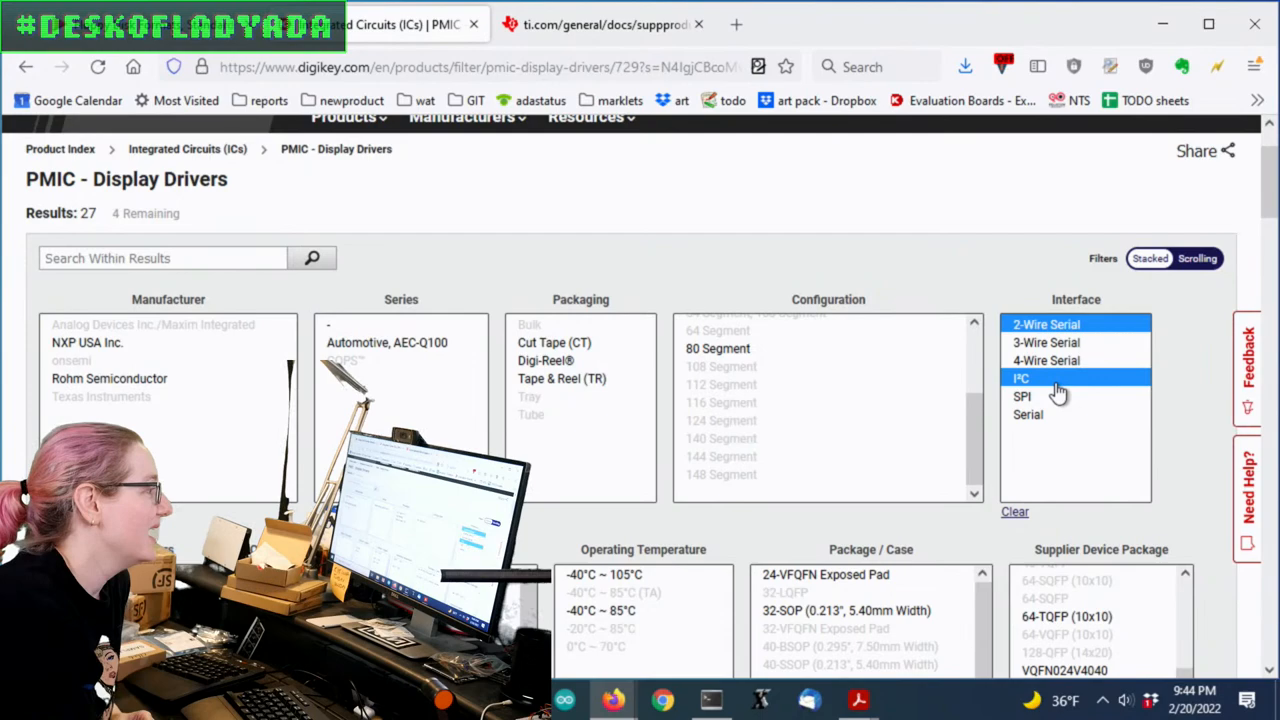
scroll(down, 3)
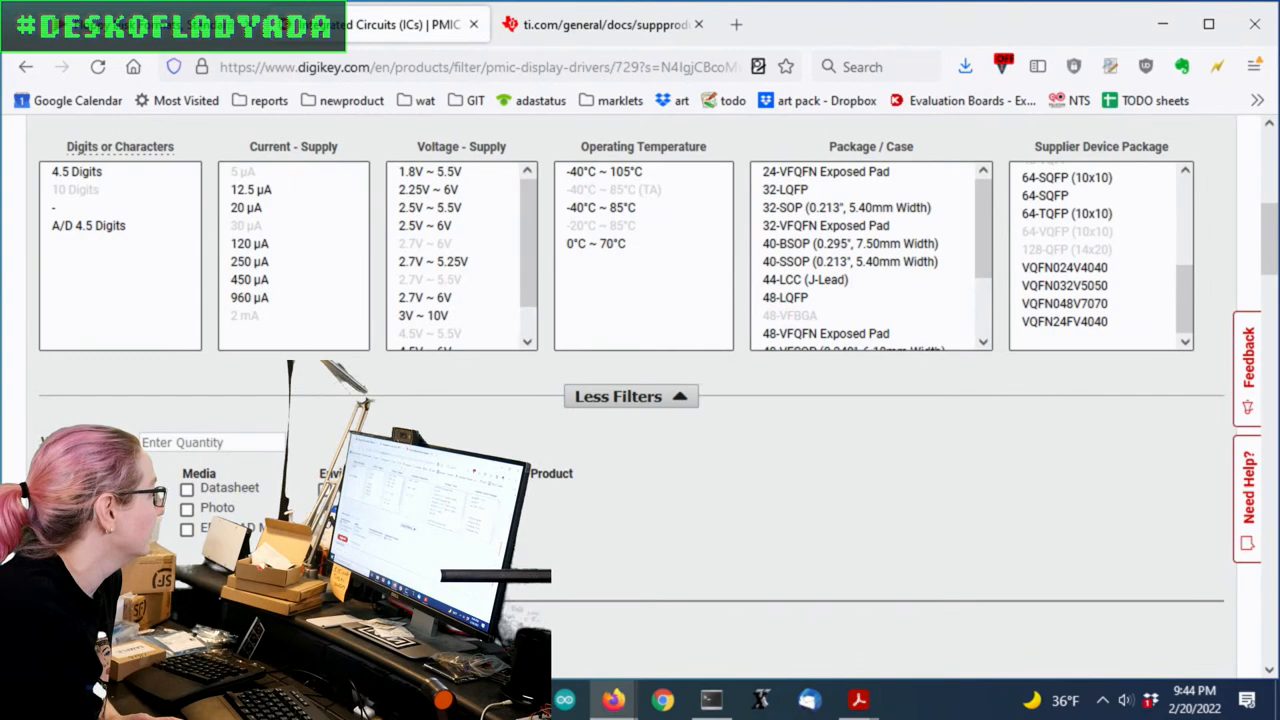
click(630, 396)
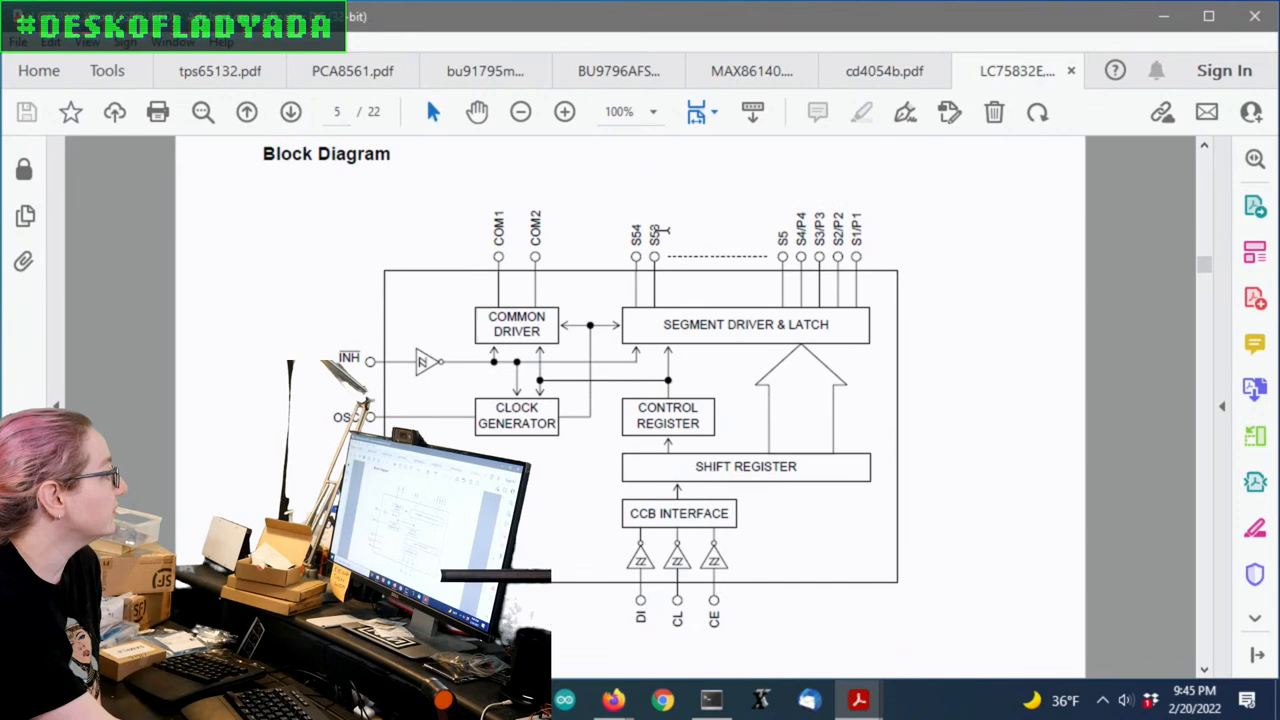
Scroll the LC75832E datasheet to its block diagram on page 5.
scroll(down, 3)
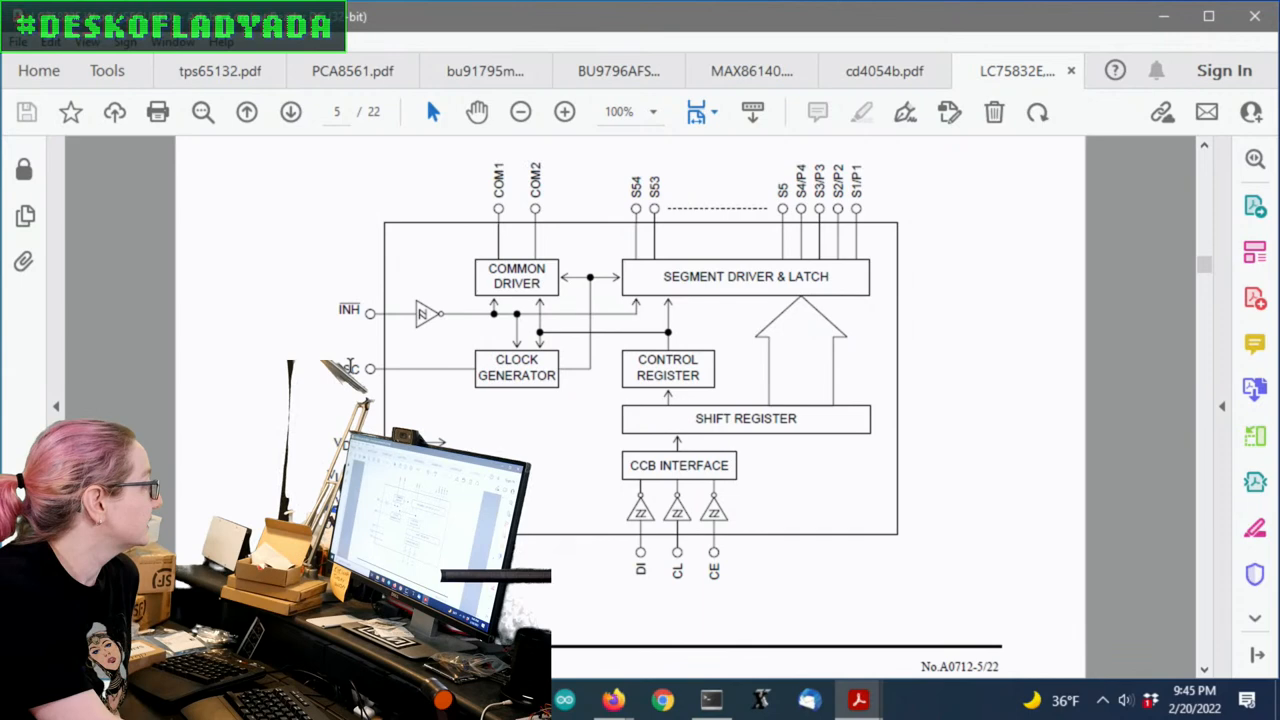
scroll(down, 3)
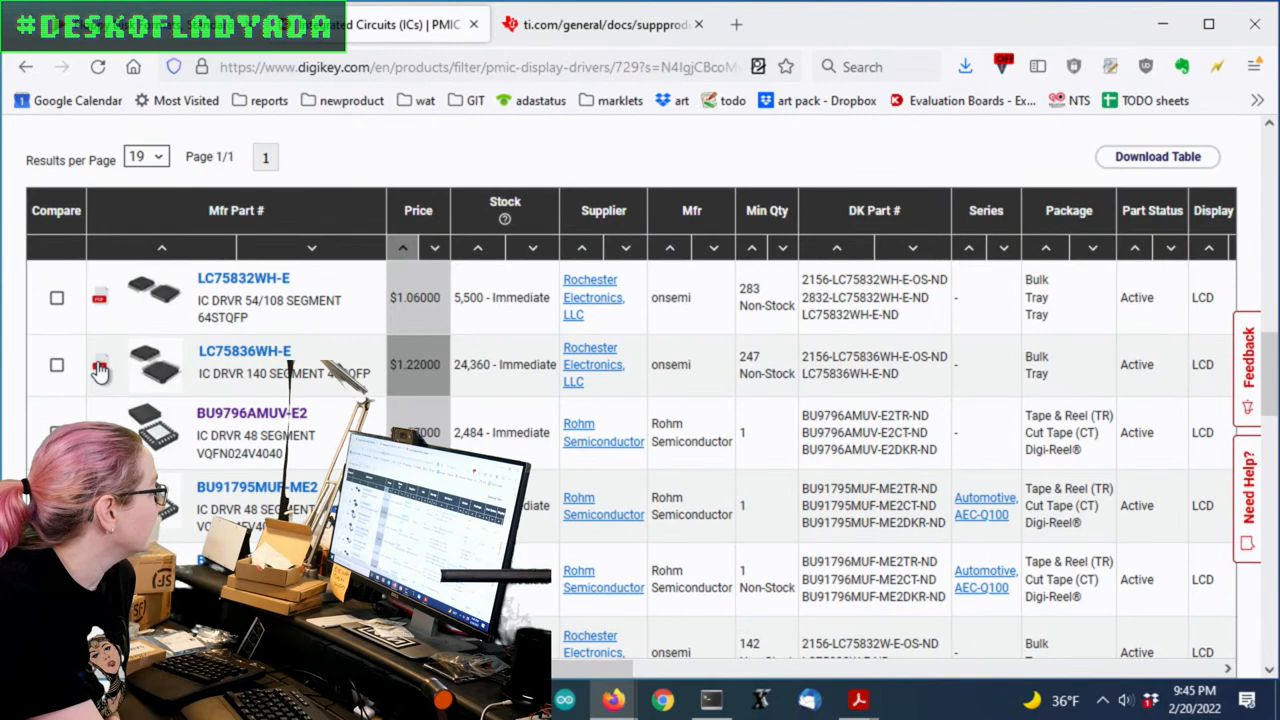
Download the Rohm BU9796 datasheet from the results table and view it in Acrobat.
click(962, 66)
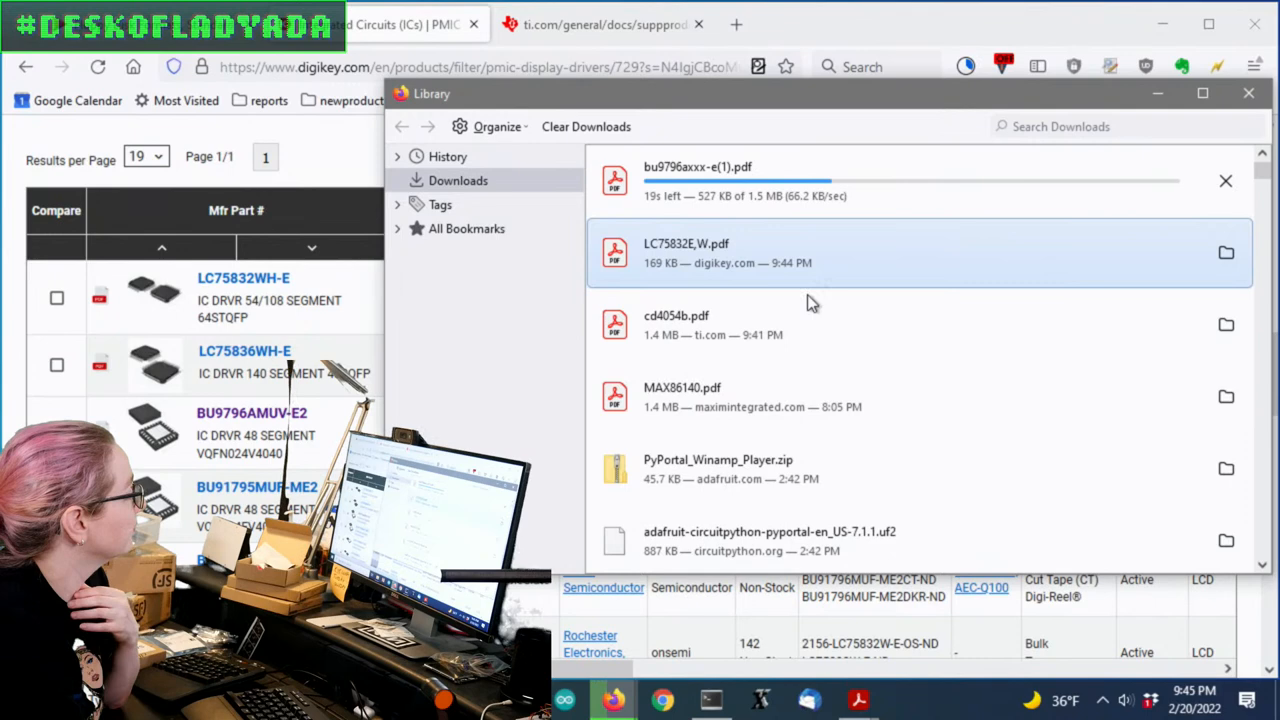
scroll(down, 3)
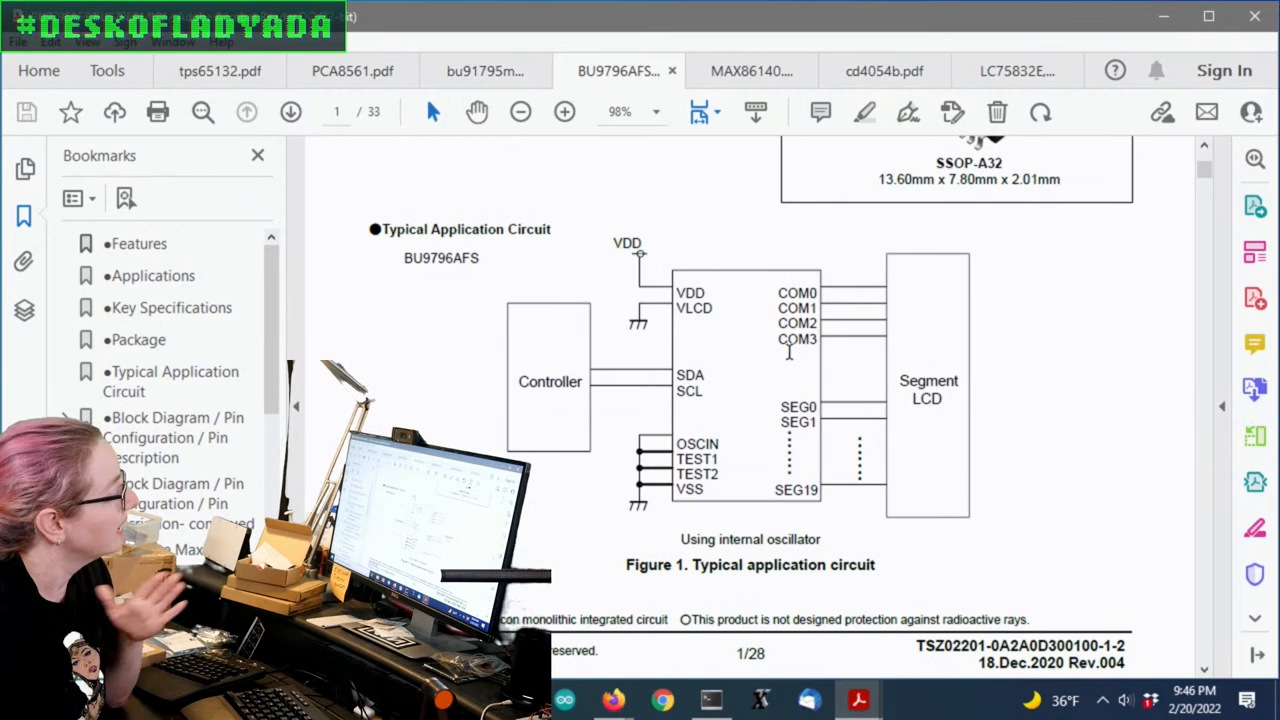
mouse_move(736, 456)
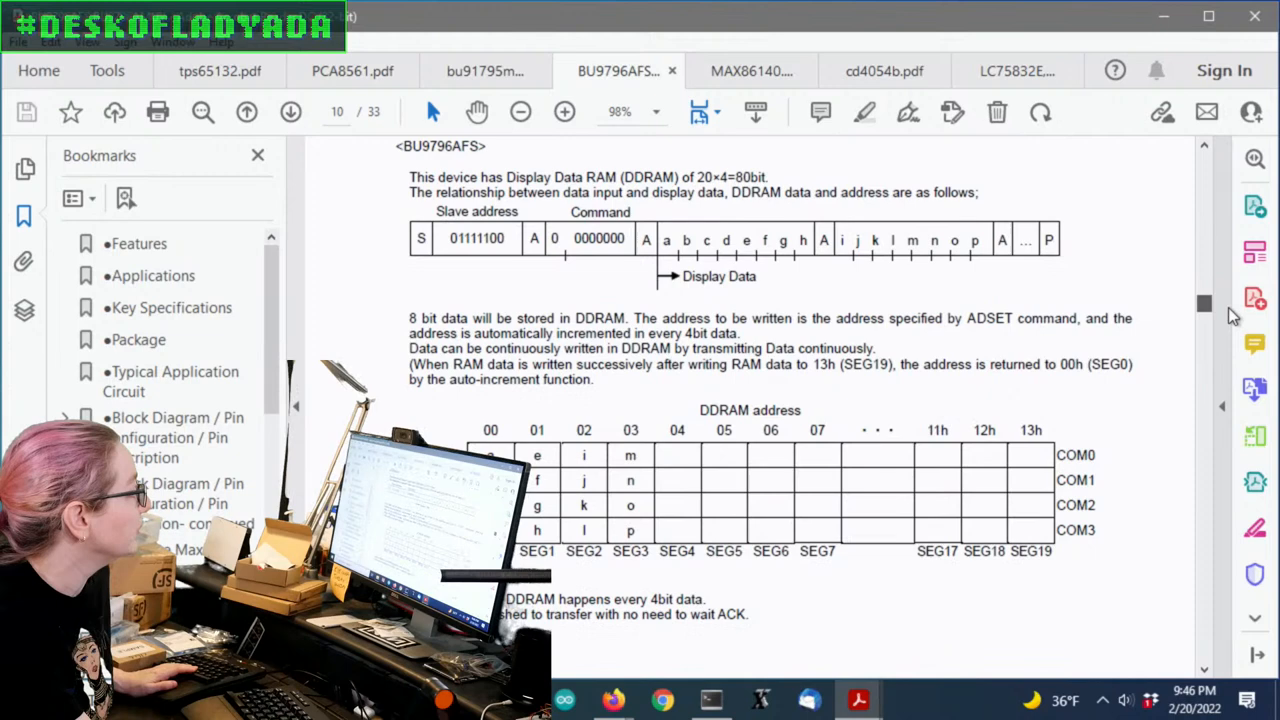
Scroll the BU9796 datasheet to page 14's software reset and oscillator mode settings.
scroll(down, 3)
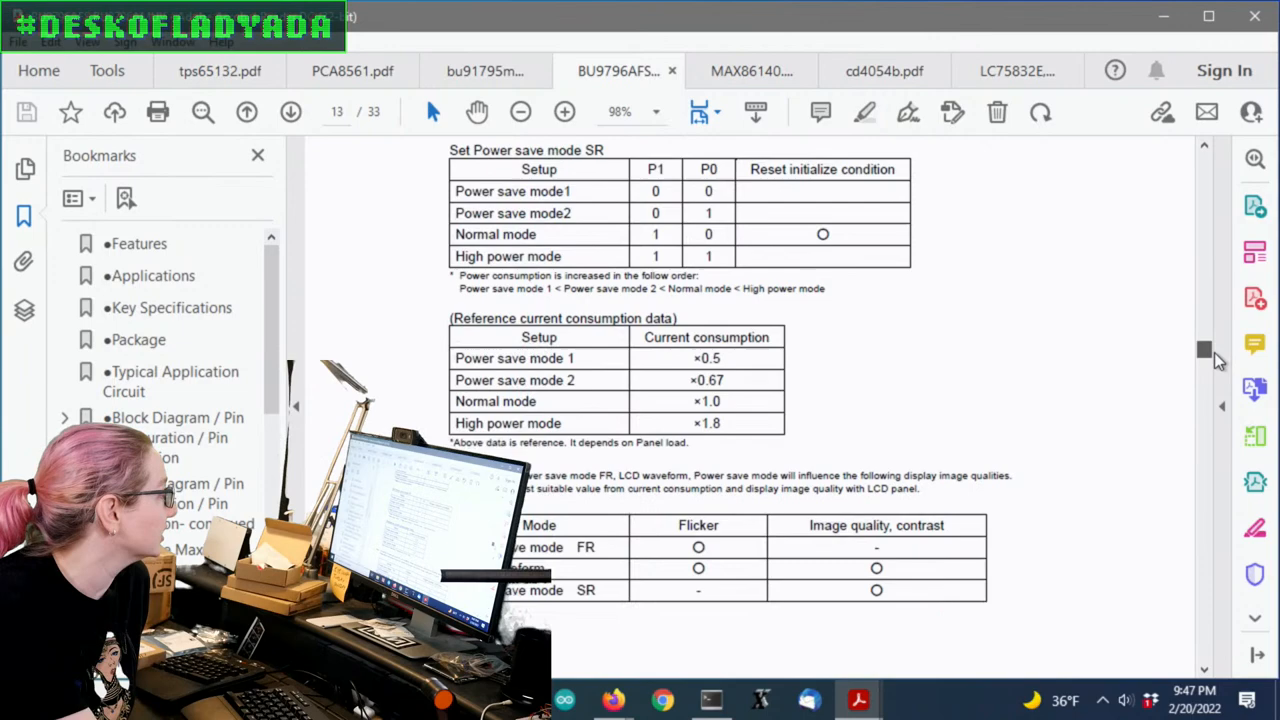
scroll(down, 3)
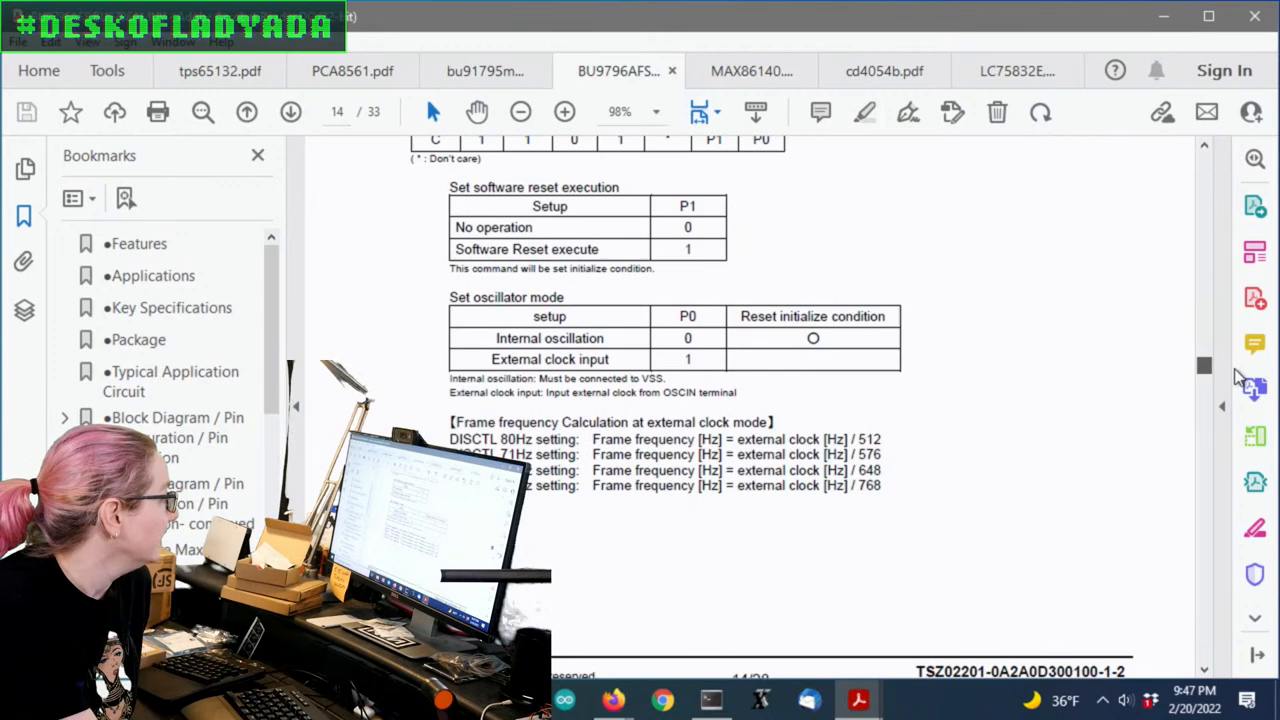